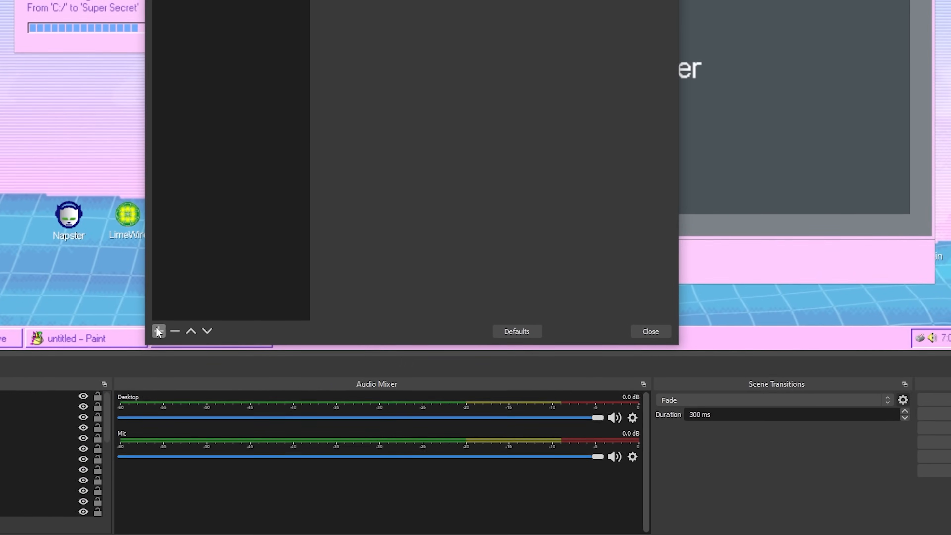
- Add a VST 2.x Plug-in audio filter to the Mic source with the default name
{"action": "left_click", "coordinate": [159, 331]}
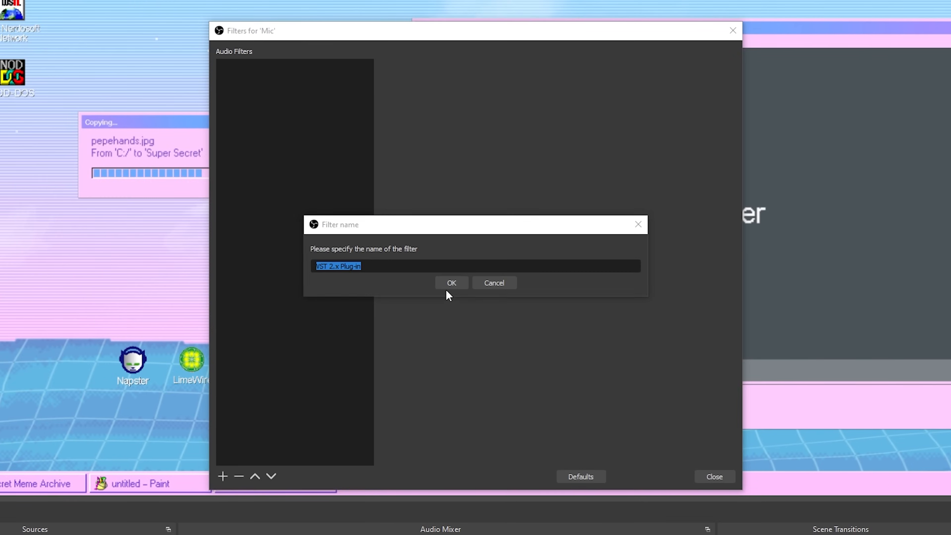
{"action": "left_click", "coordinate": [451, 282]}
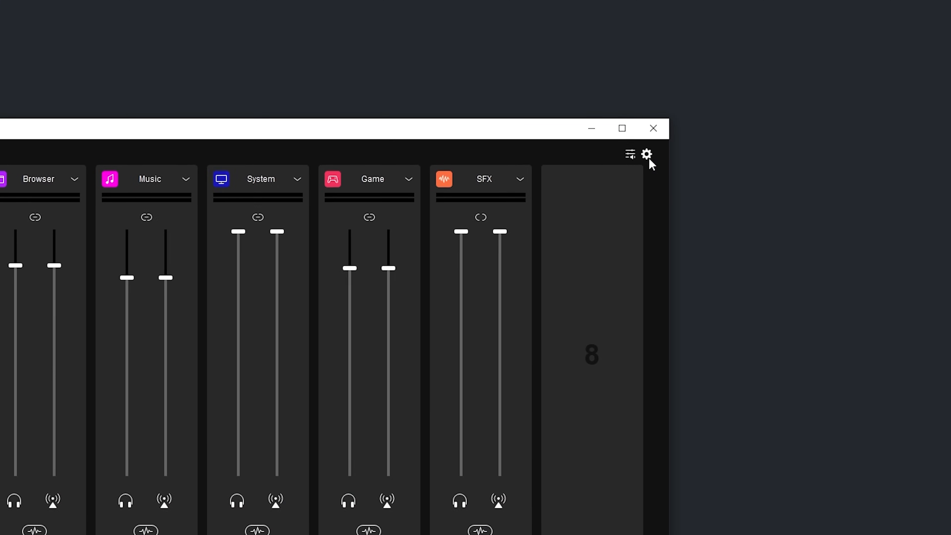
- Scan the VST plugin folders from the Audio Effects page of Wave Link Preferences
{"action": "left_click", "coordinate": [646, 154]}
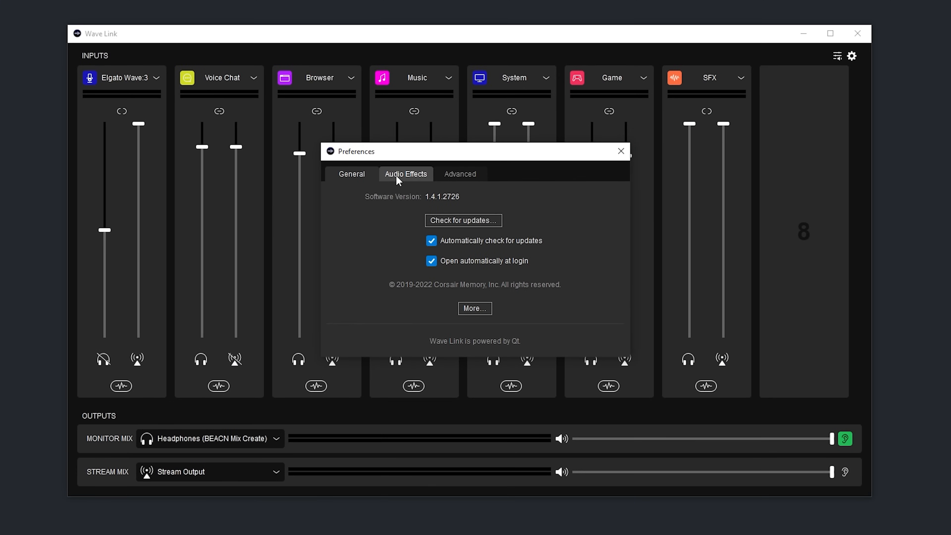
{"action": "left_click", "coordinate": [405, 173]}
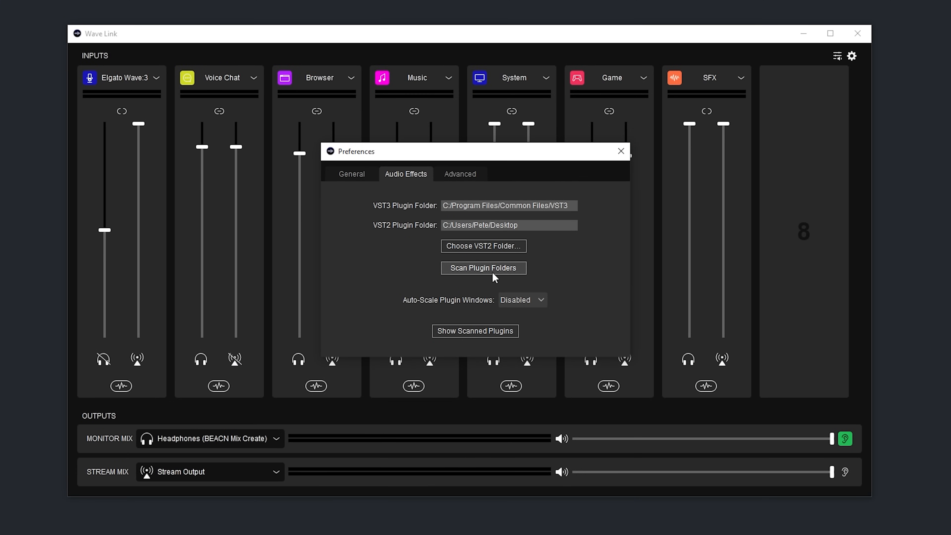
{"action": "left_click", "coordinate": [483, 268]}
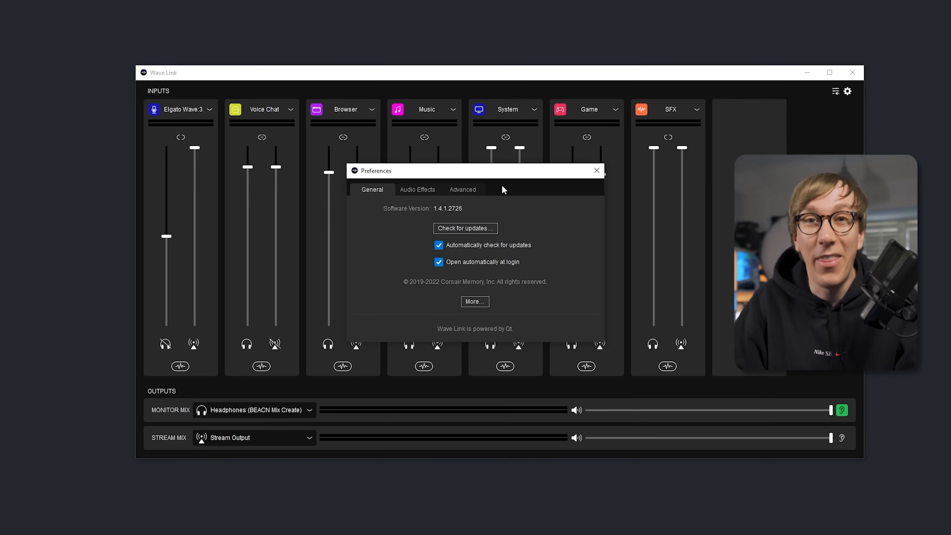
- Rescan the plugin folders so Renegate is found and acknowledge the new-plugin notice
{"action": "left_click", "coordinate": [417, 189]}
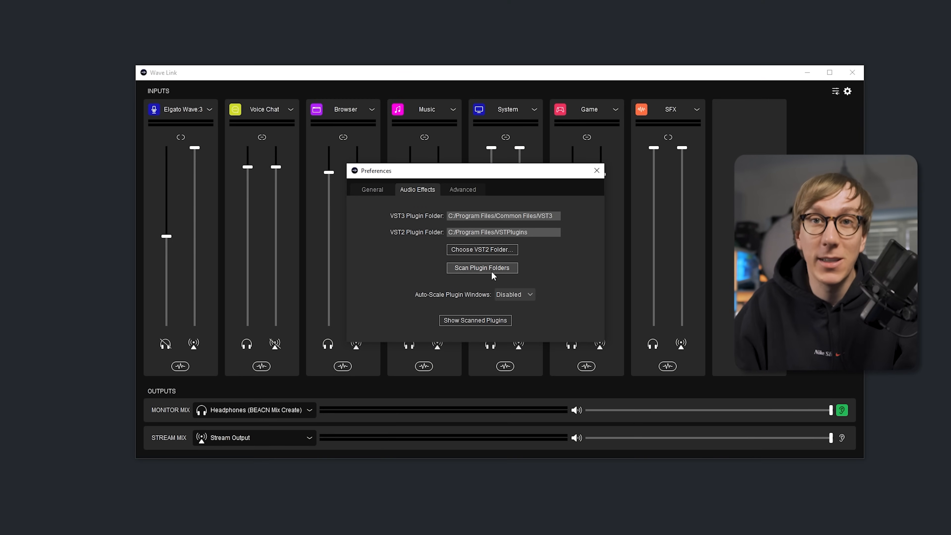
{"action": "left_click", "coordinate": [482, 267]}
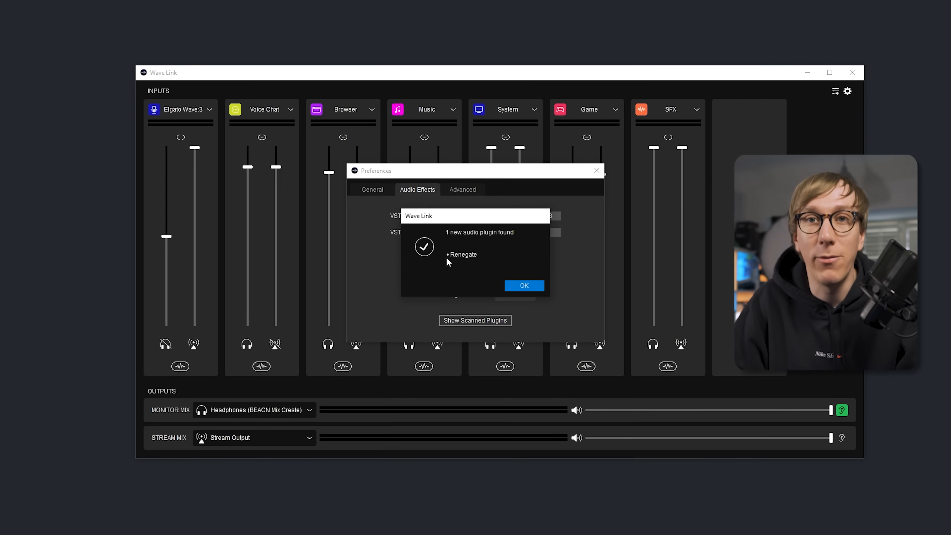
{"action": "left_click", "coordinate": [523, 285]}
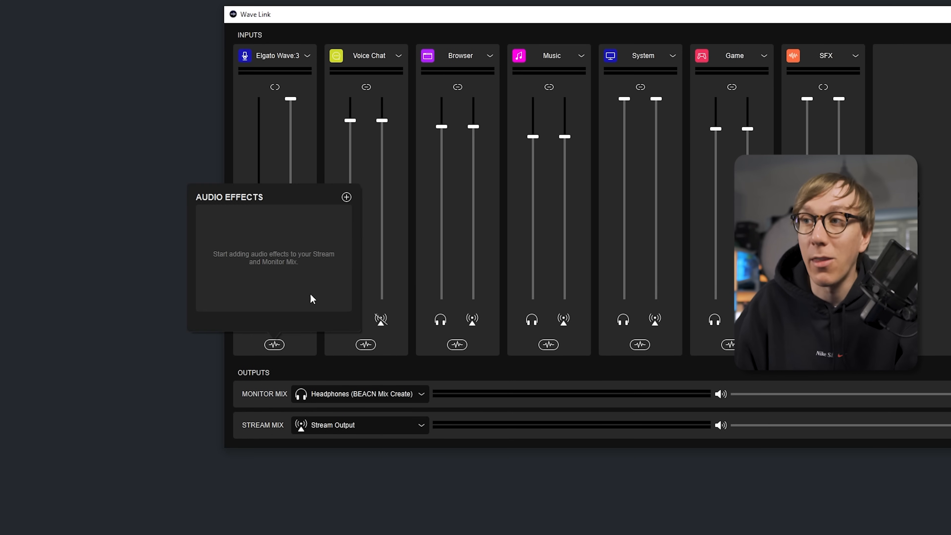
- Add Renegate as an audio effect on the Elgato Wave:3 channel
{"action": "left_click", "coordinate": [346, 197]}
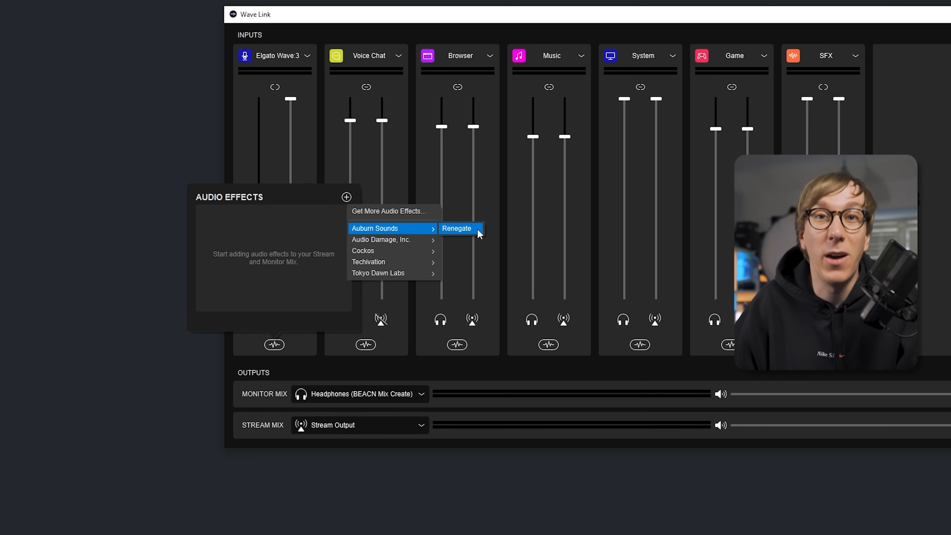
{"action": "left_click", "coordinate": [457, 229]}
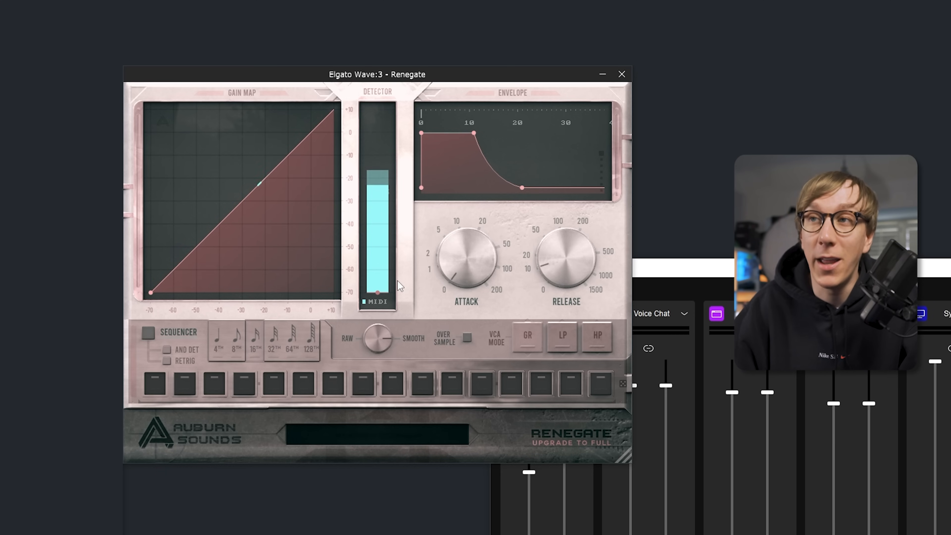
{"action": "mouse_move", "coordinate": [397, 282]}
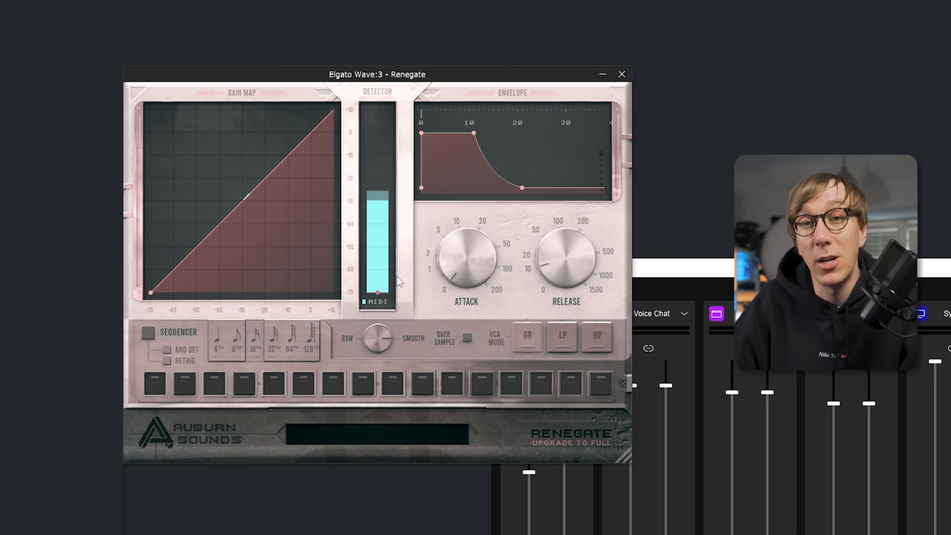